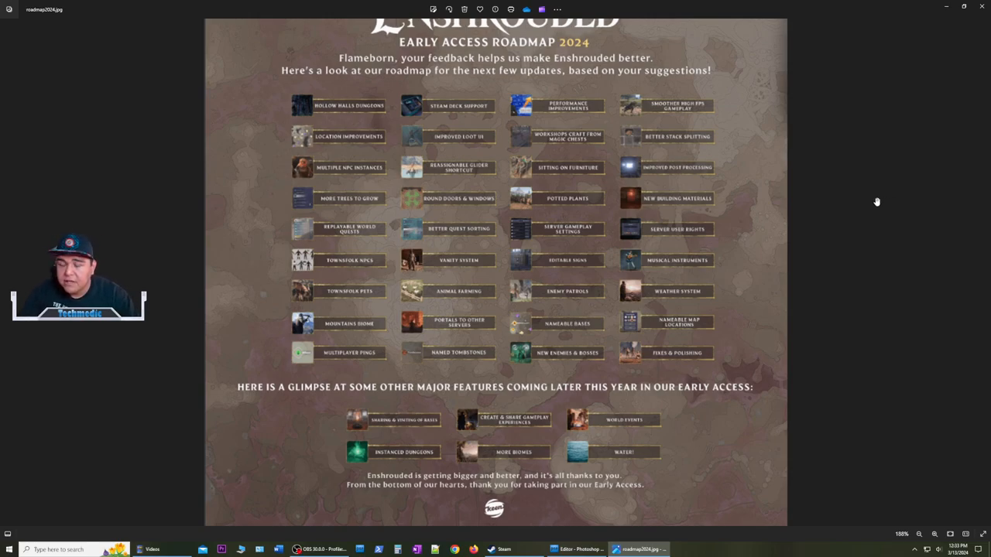
mouse_move(867, 203)
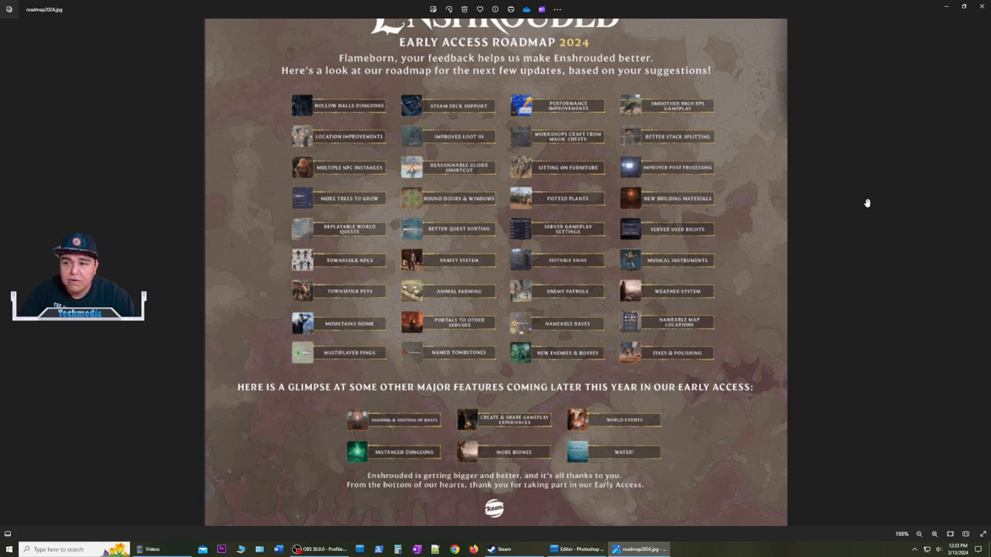
mouse_move(810, 211)
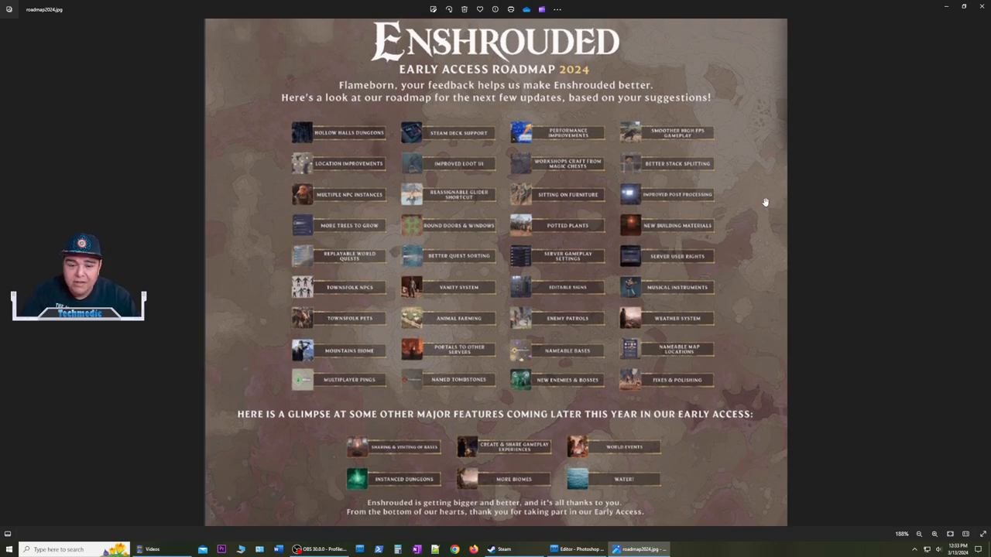
mouse_move(758, 198)
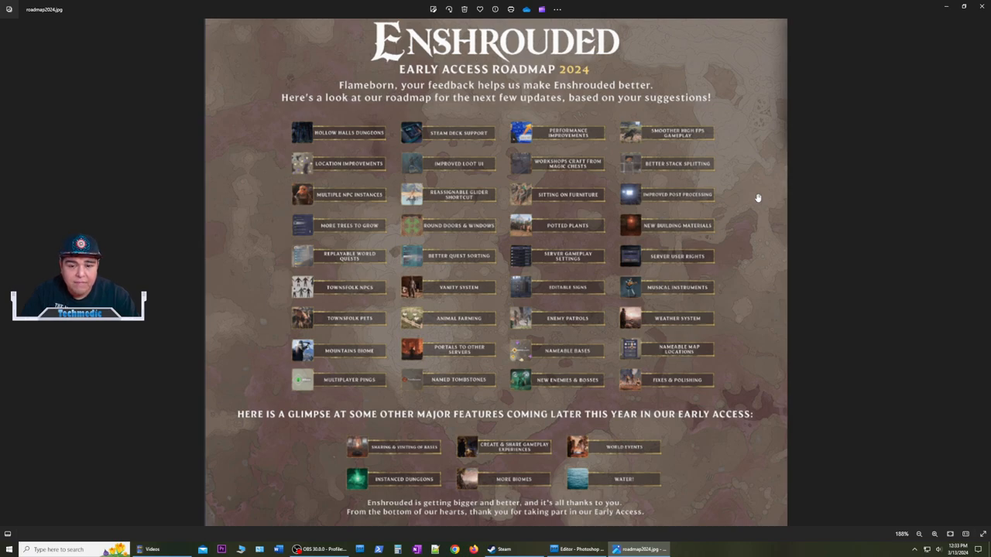
mouse_move(747, 186)
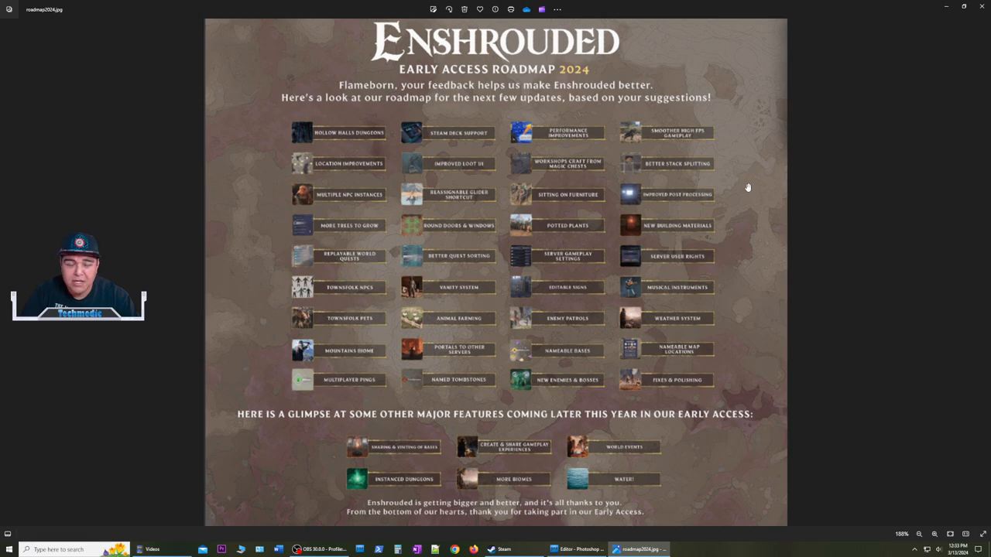
mouse_move(744, 188)
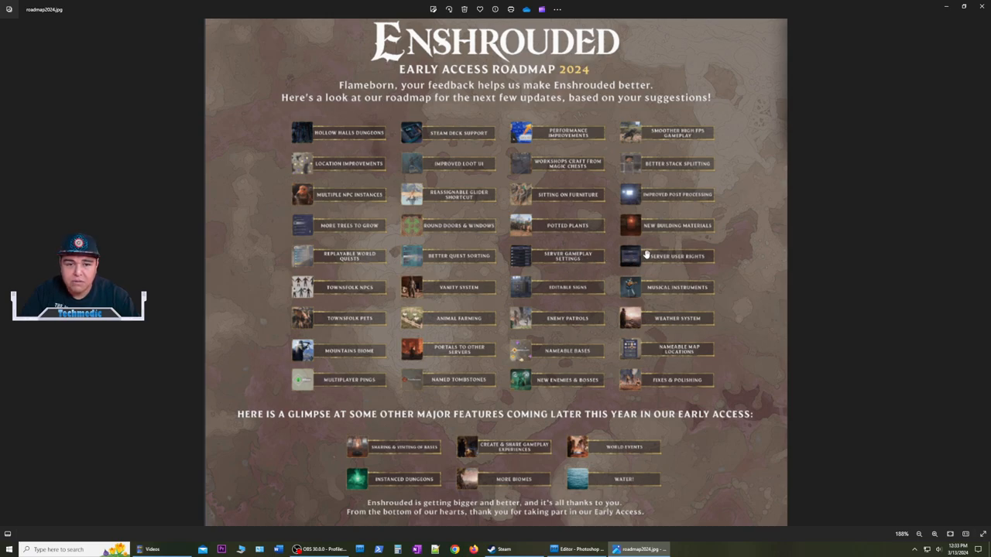
mouse_move(474, 140)
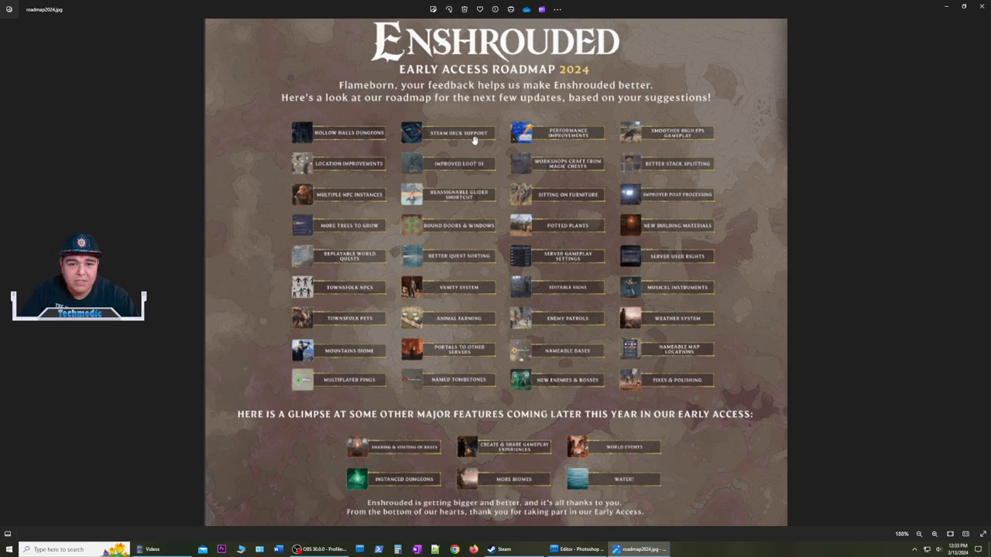
mouse_move(468, 142)
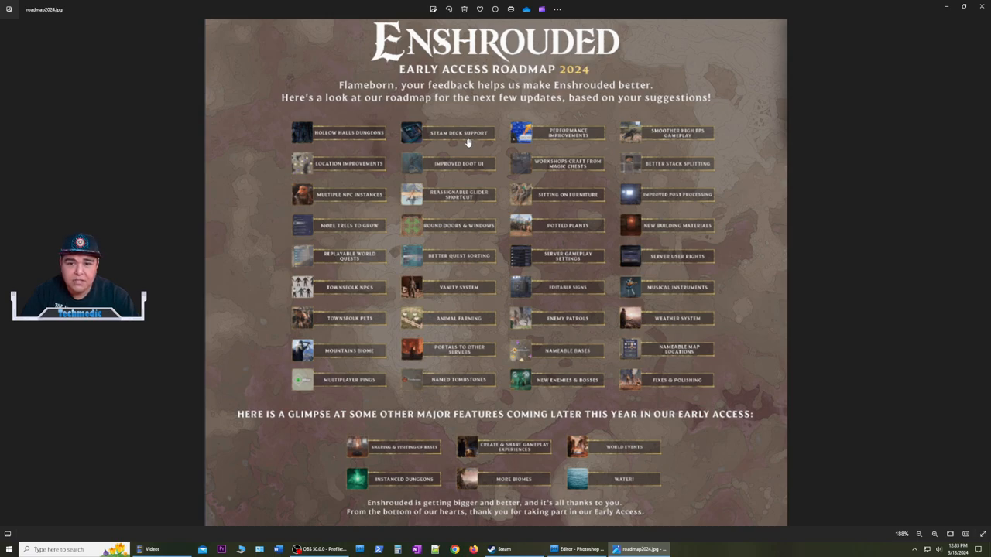
mouse_move(610, 139)
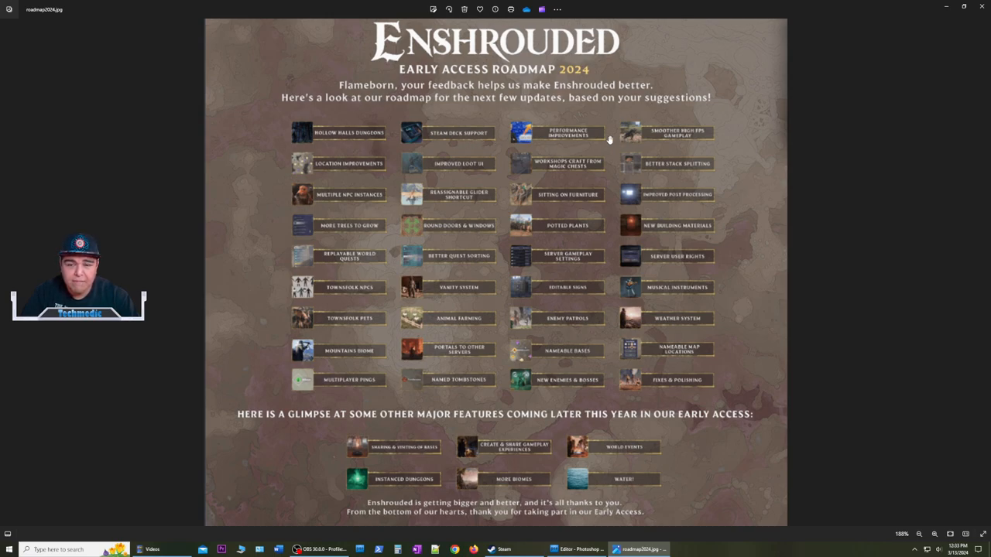
mouse_move(552, 261)
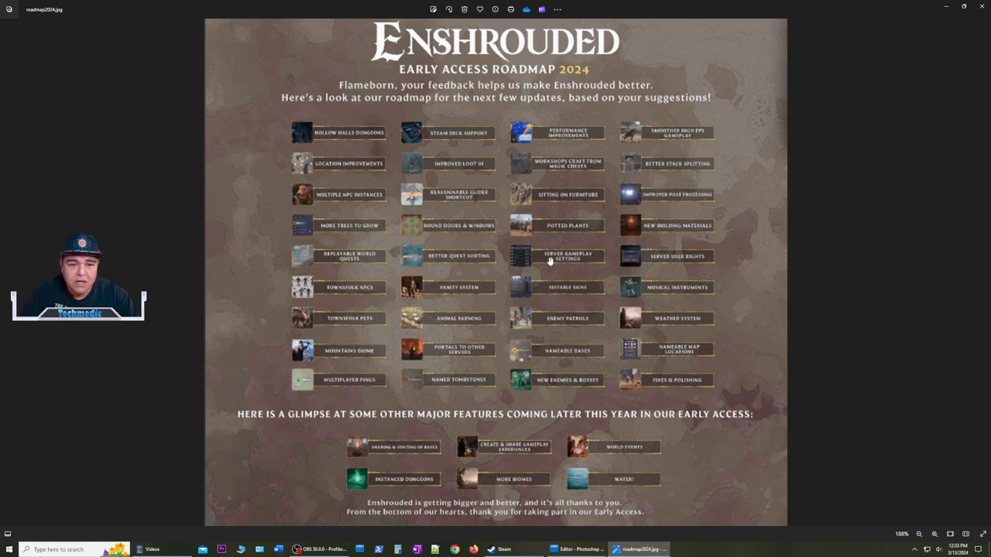
mouse_move(355, 259)
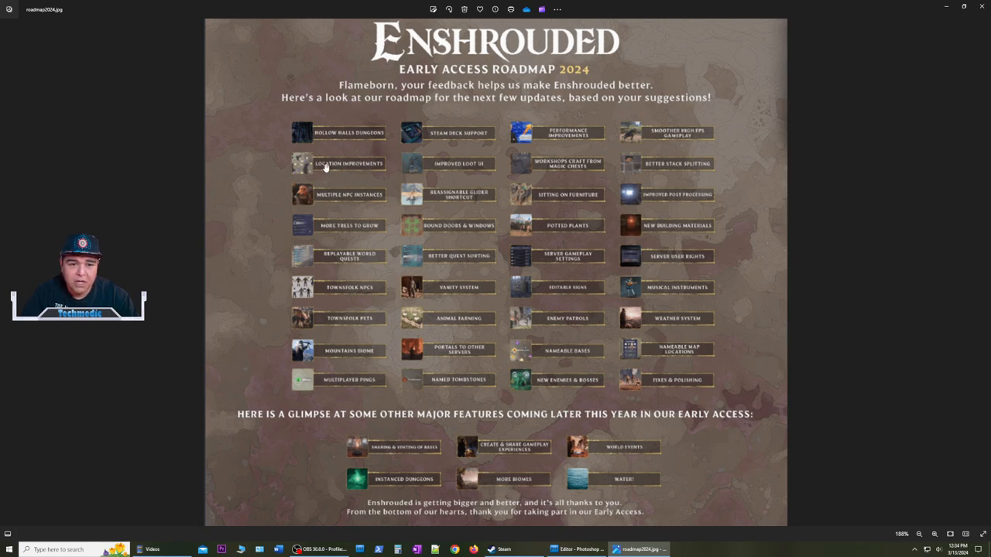
mouse_move(545, 352)
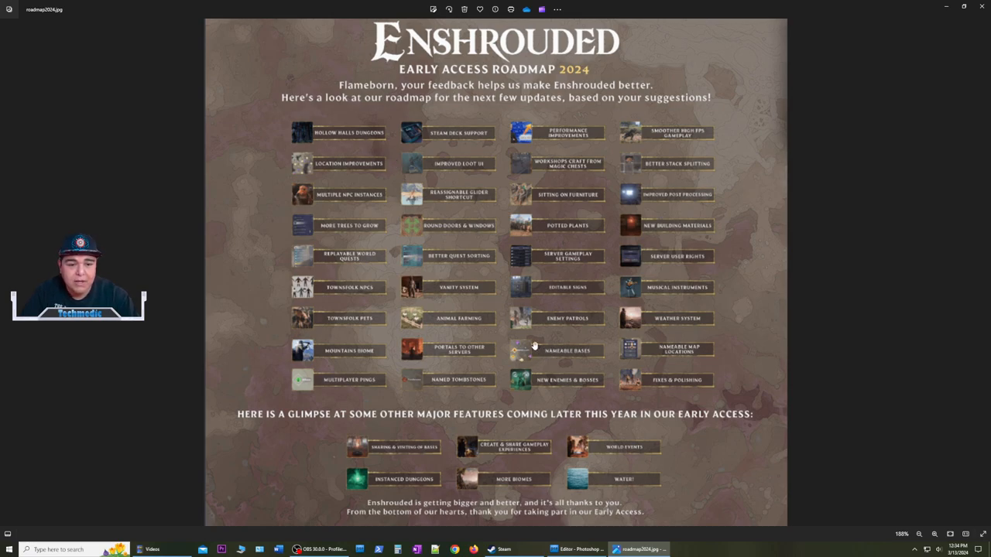
mouse_move(312, 348)
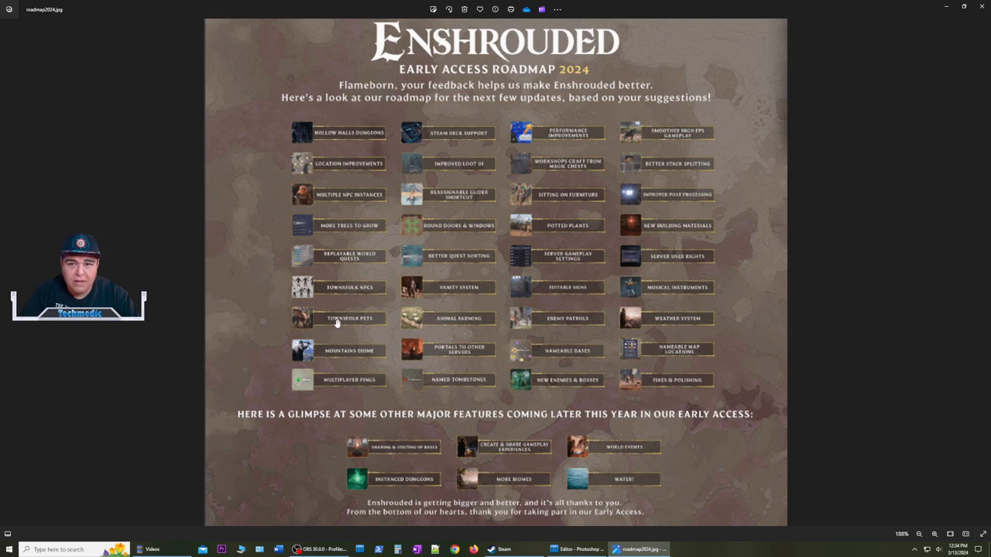
mouse_move(364, 319)
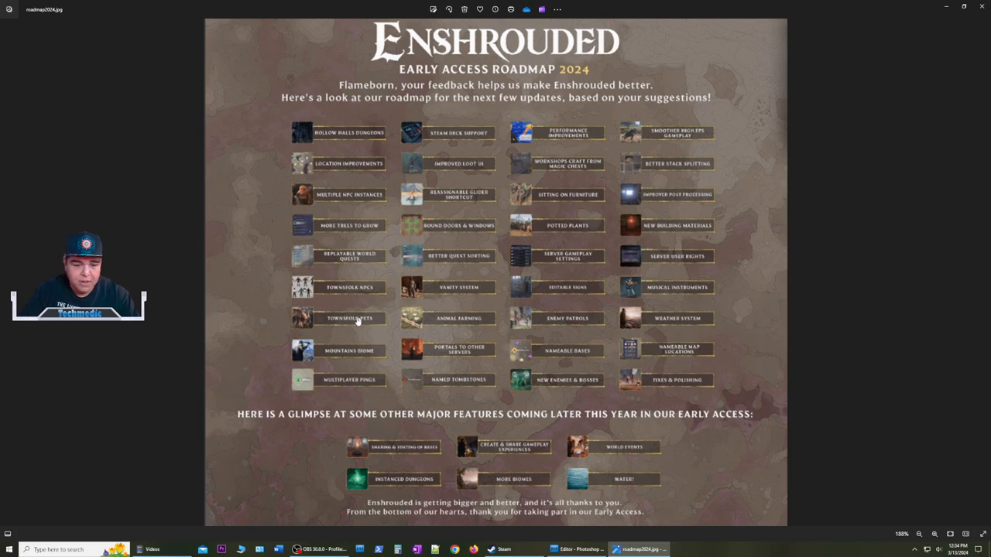
mouse_move(443, 325)
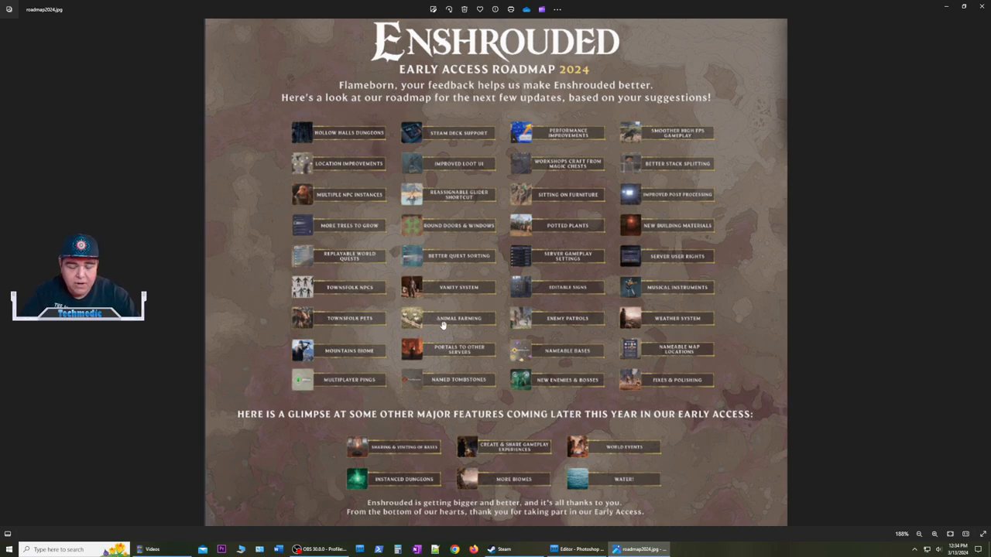
mouse_move(439, 320)
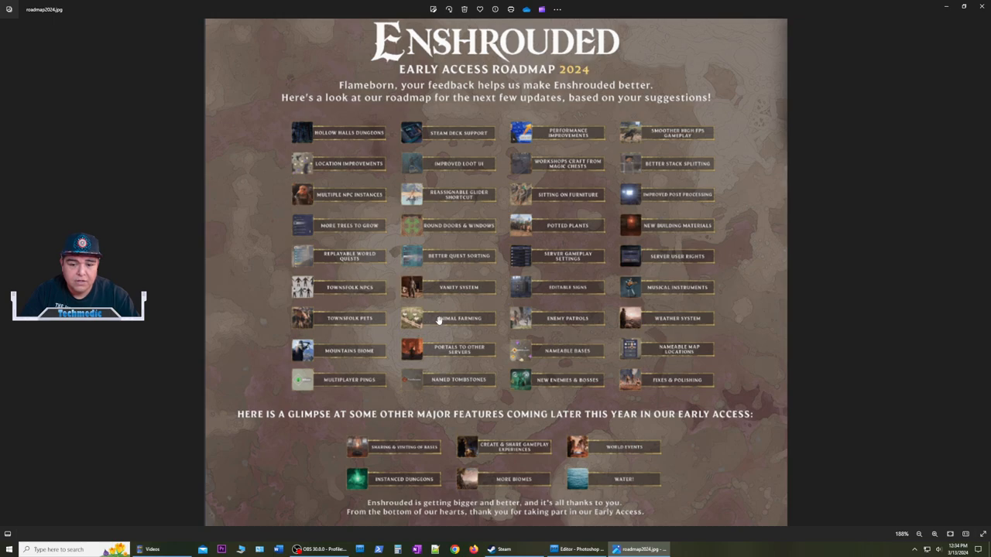
mouse_move(398, 234)
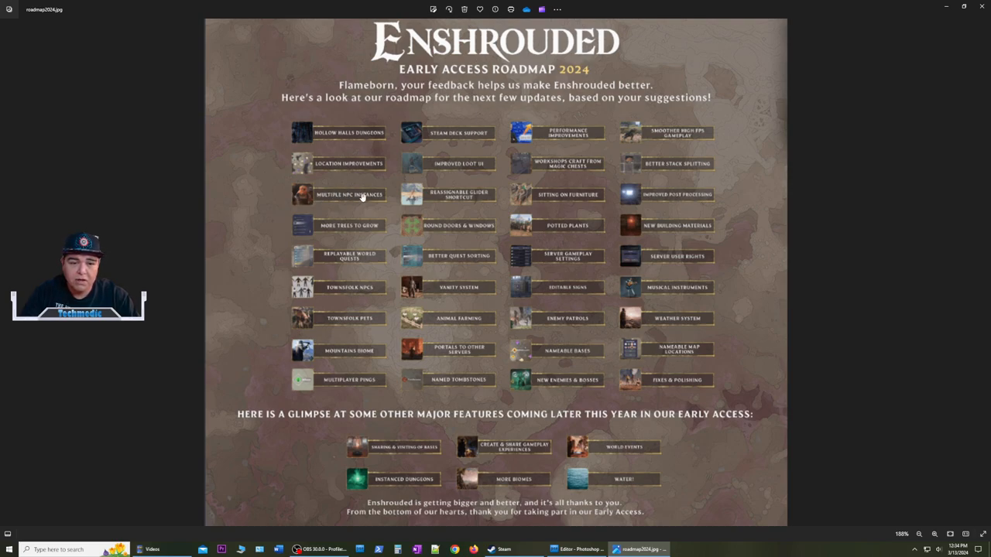
mouse_move(349, 206)
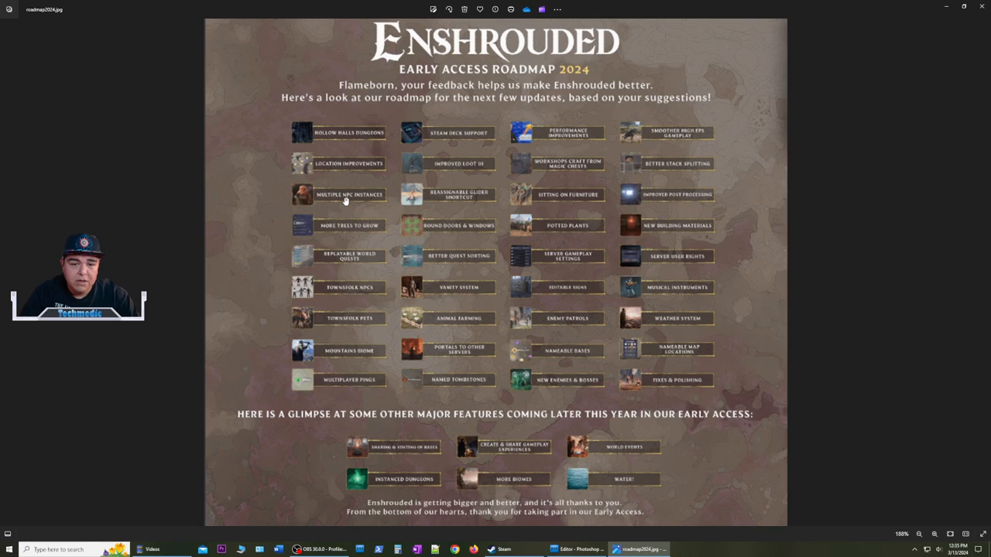
mouse_move(564, 199)
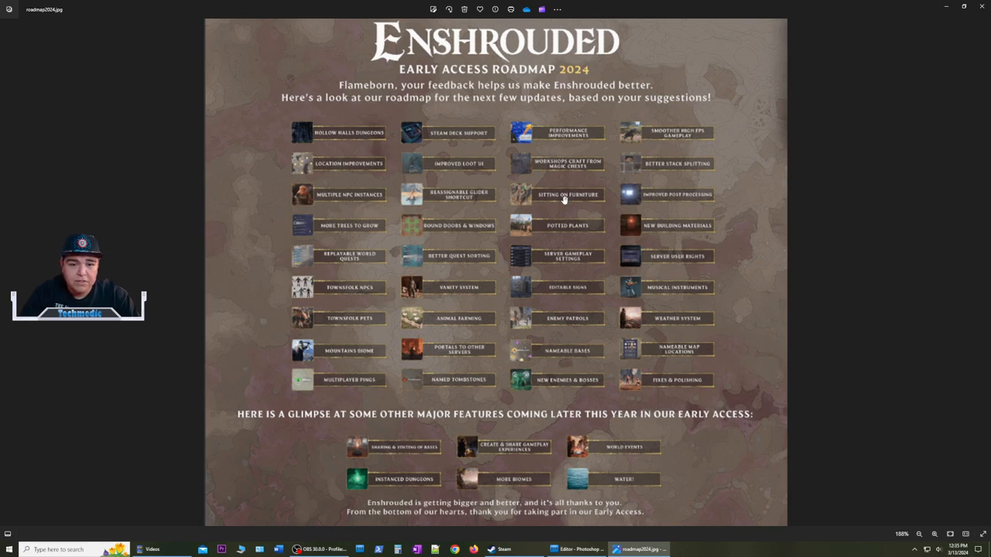
mouse_move(446, 228)
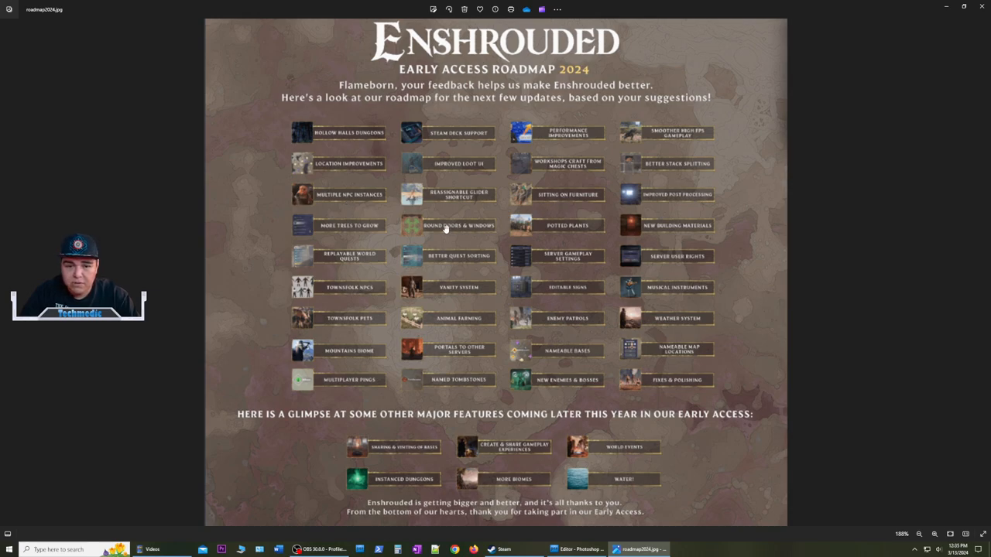
mouse_move(317, 351)
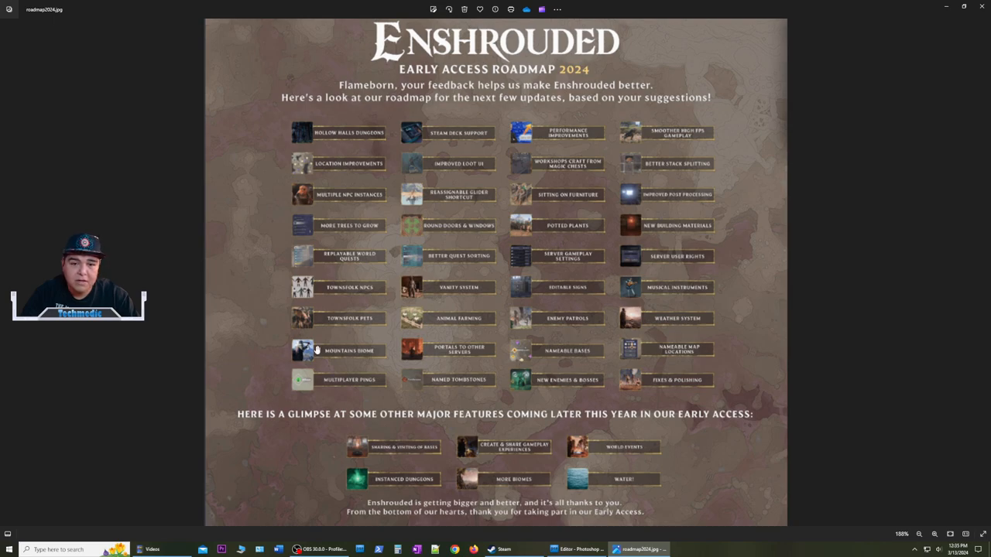
mouse_move(402, 259)
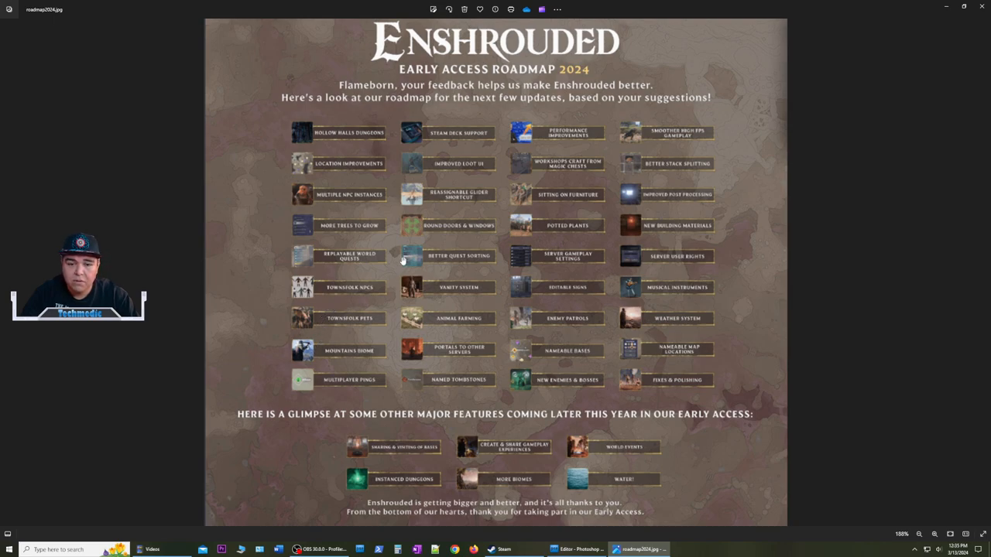
mouse_move(663, 225)
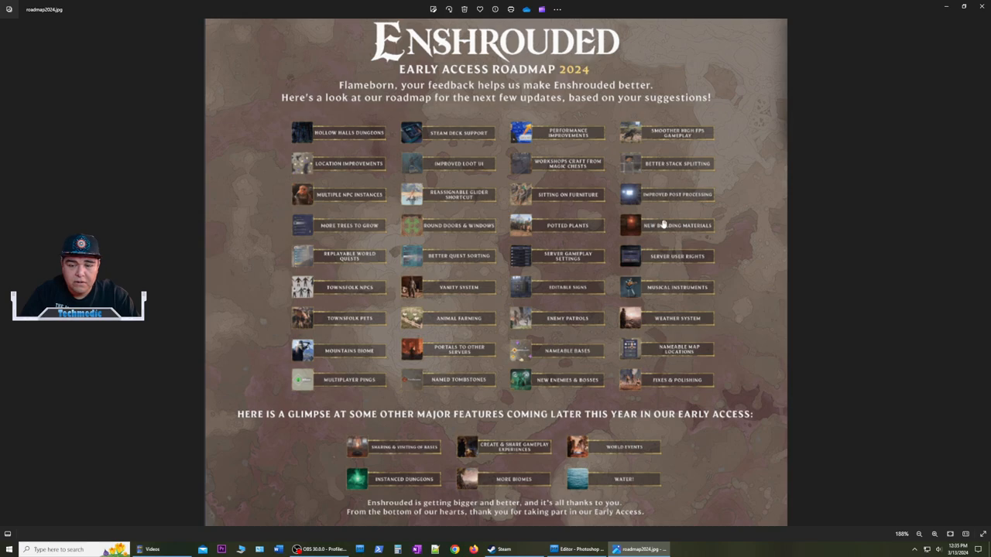
mouse_move(648, 234)
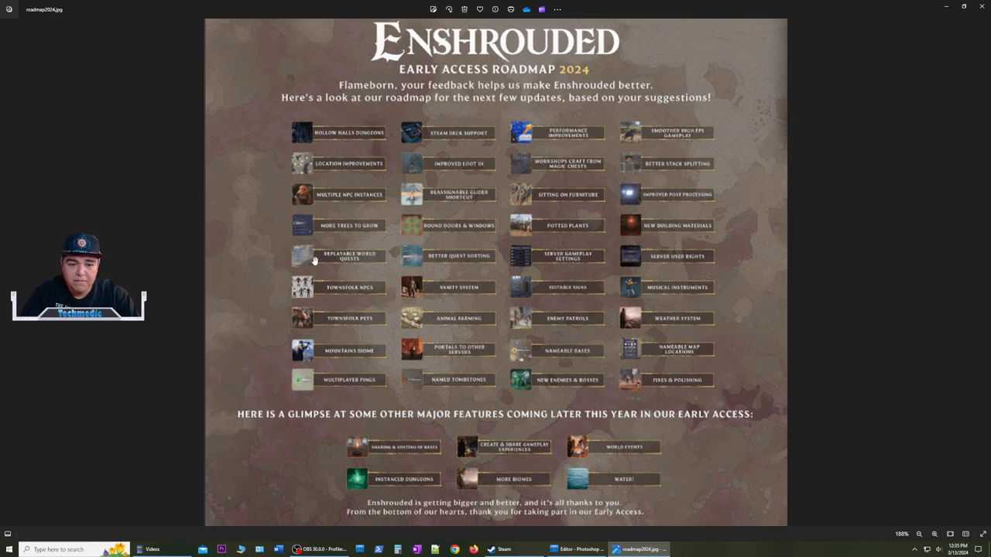
mouse_move(528, 132)
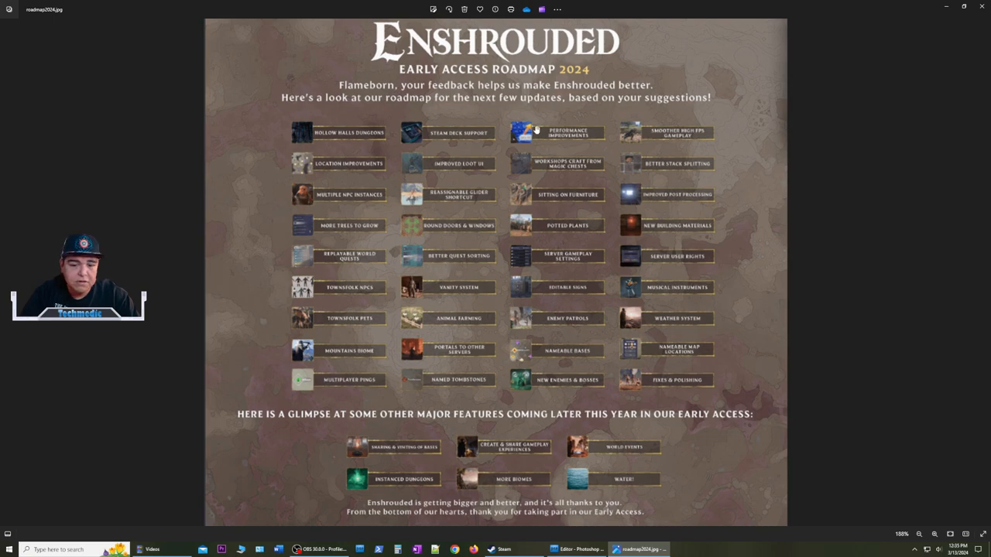
mouse_move(493, 344)
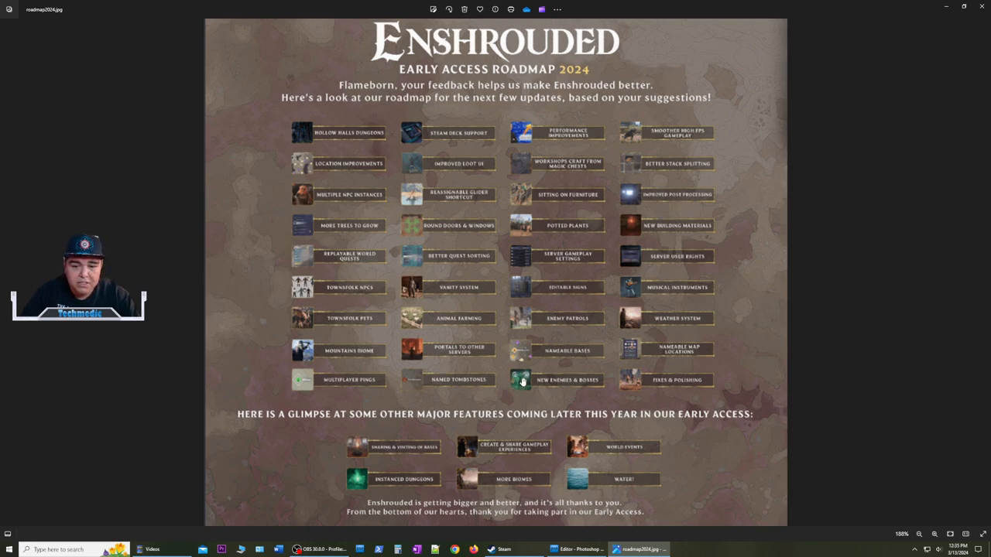
mouse_move(553, 318)
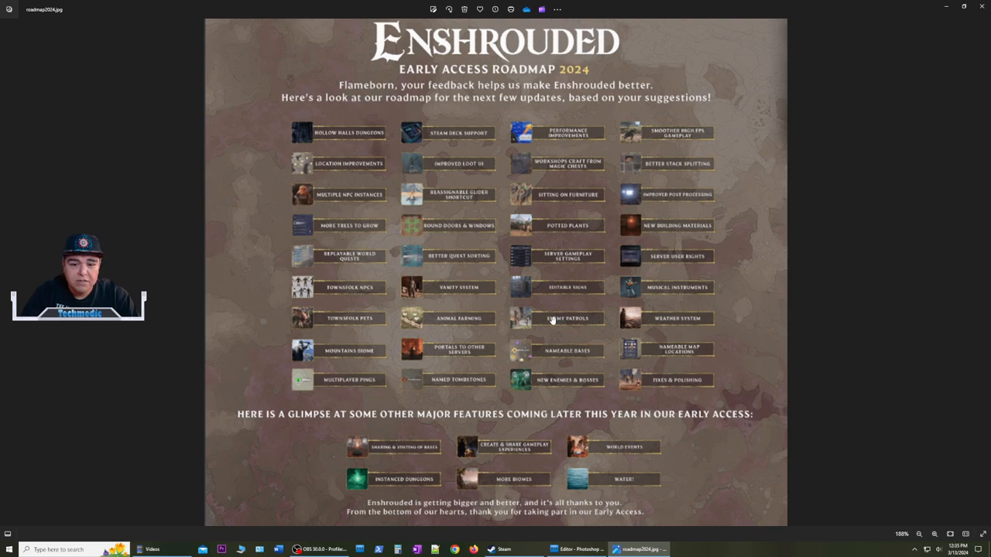
mouse_move(543, 383)
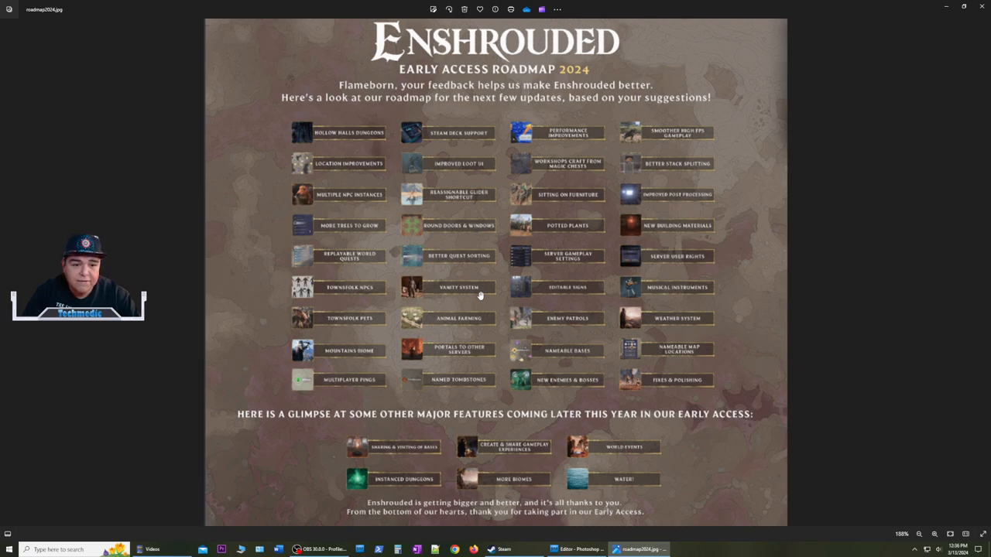
mouse_move(466, 292)
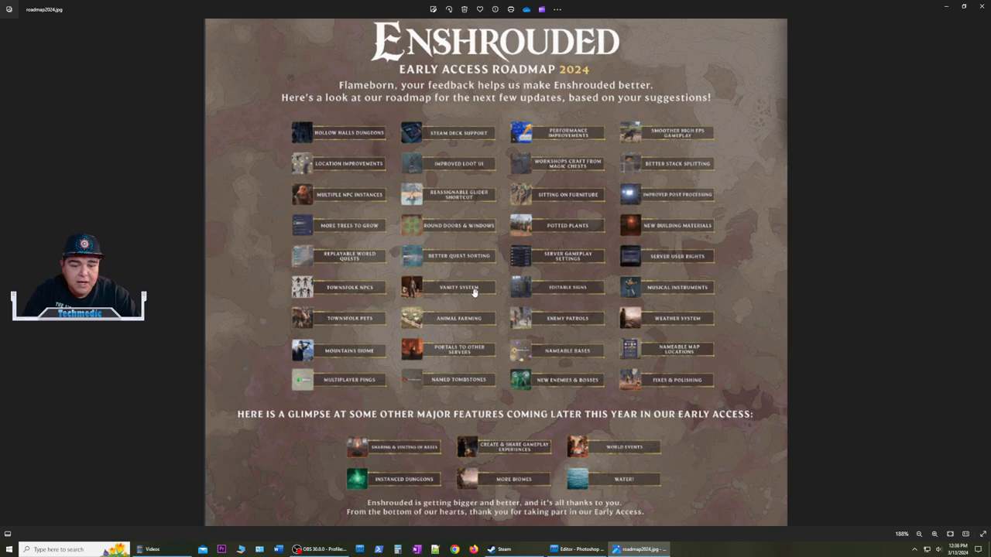
mouse_move(478, 352)
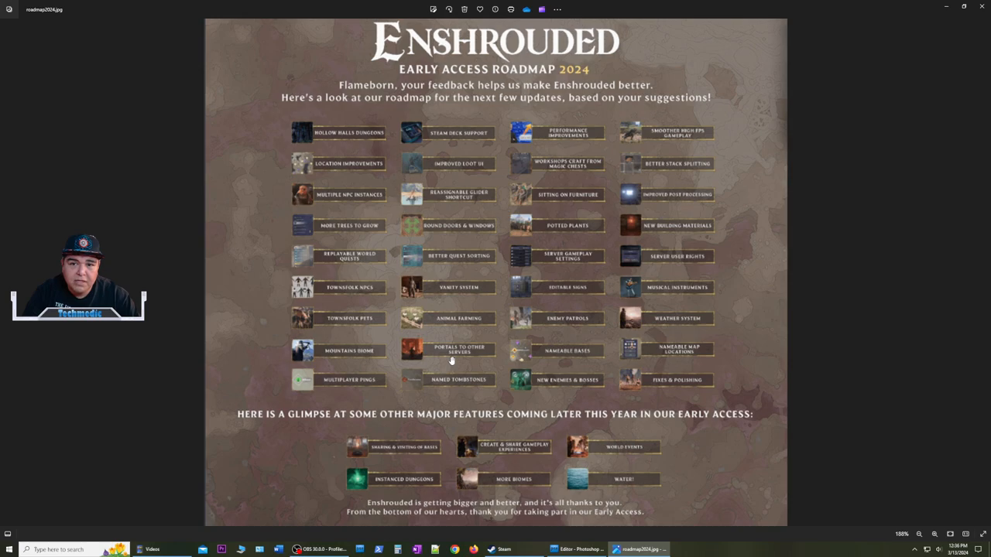
mouse_move(400, 172)
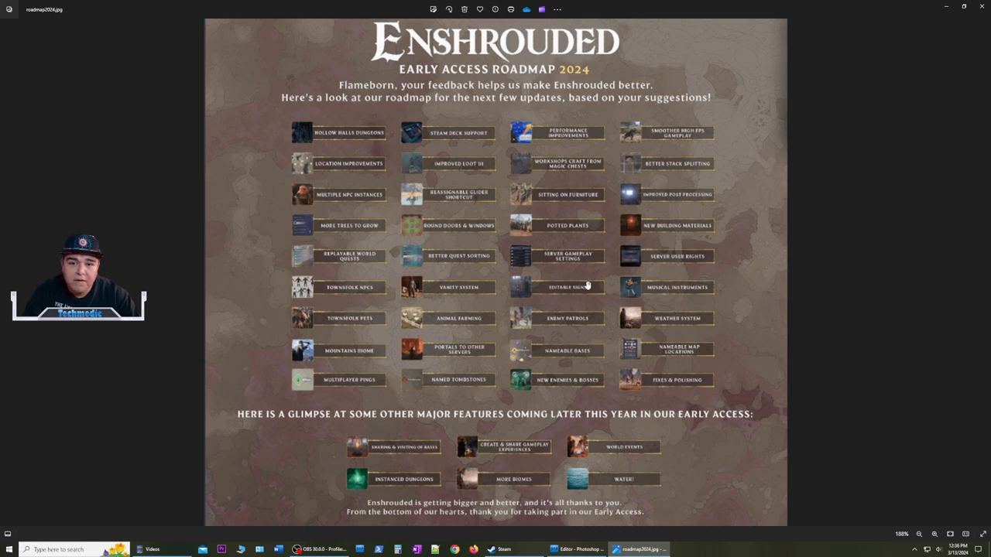
mouse_move(574, 450)
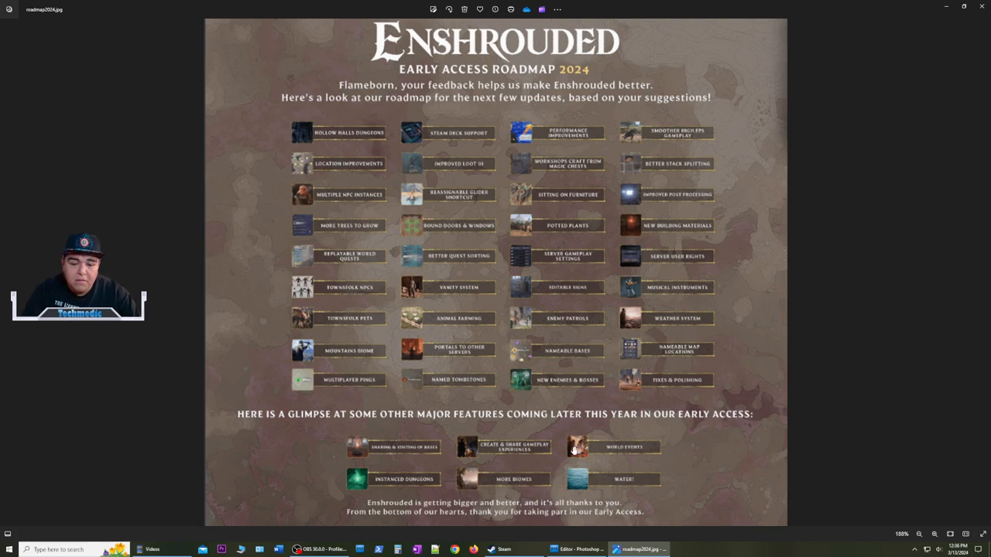
mouse_move(406, 422)
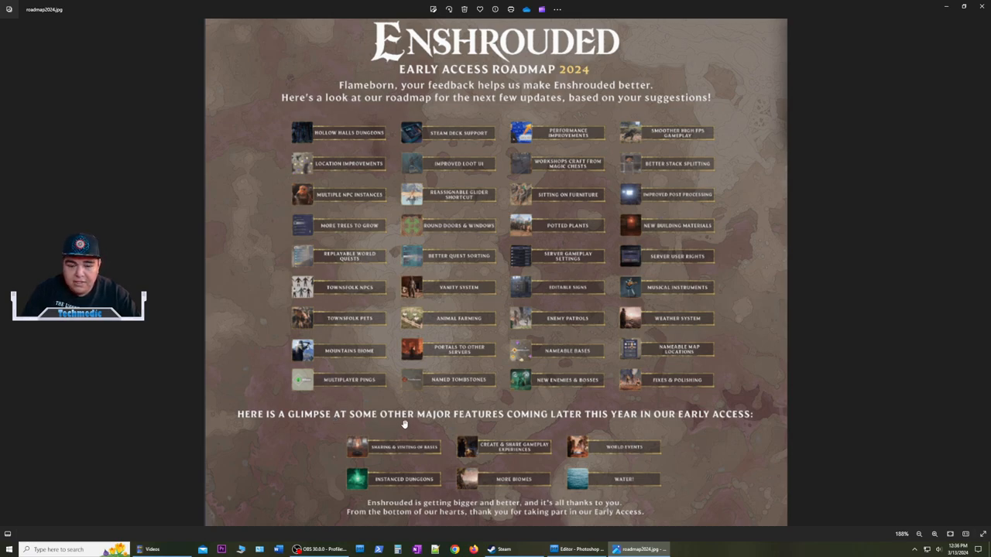
mouse_move(643, 414)
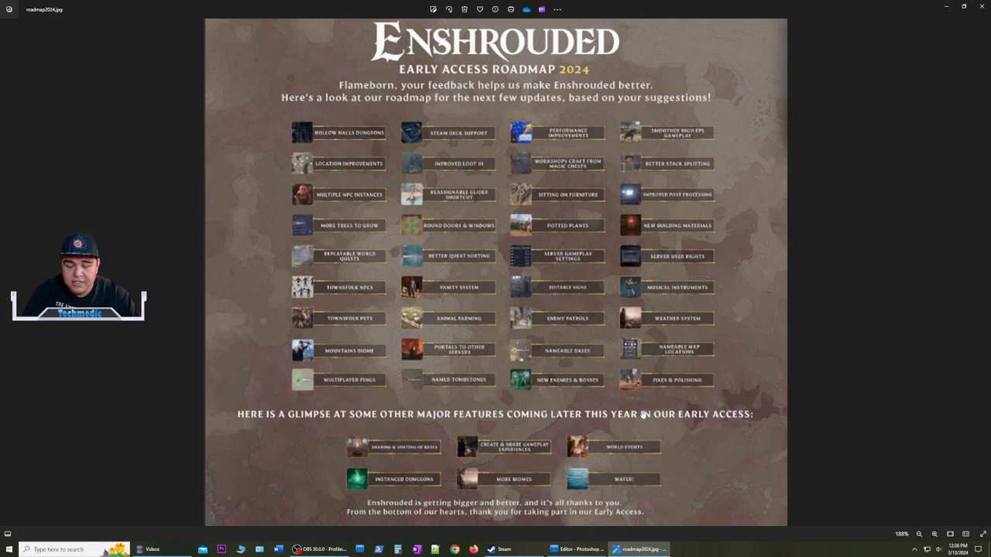
mouse_move(640, 429)
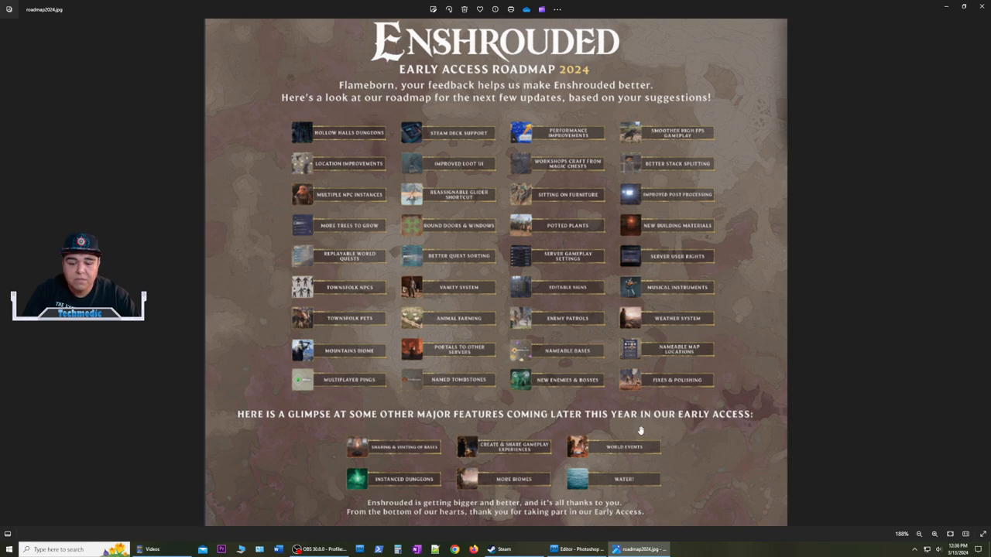
mouse_move(492, 483)
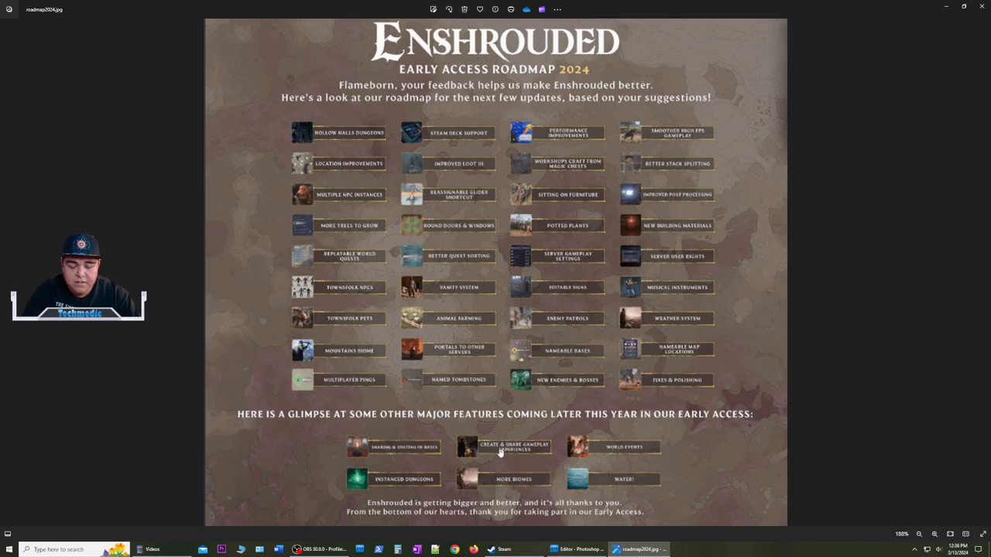
mouse_move(410, 461)
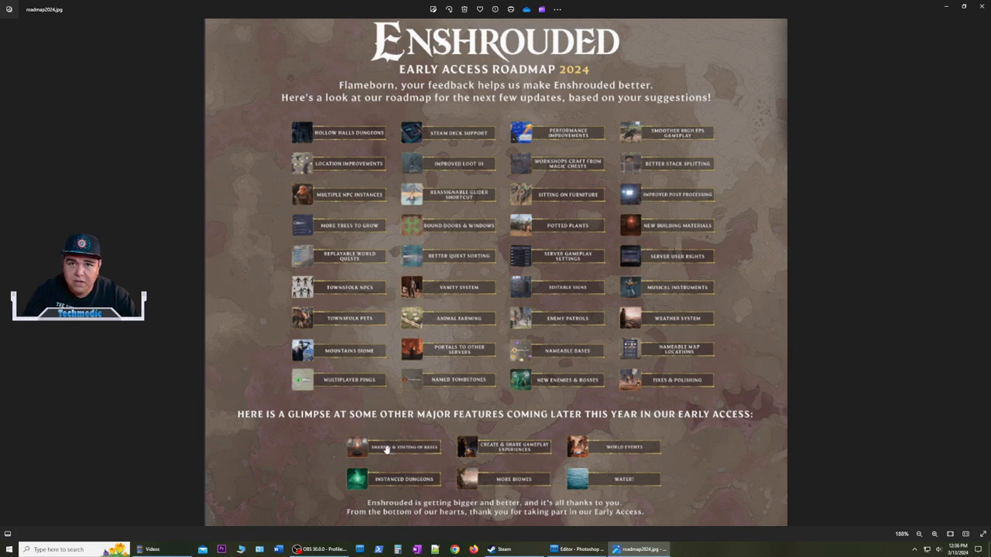
mouse_move(401, 450)
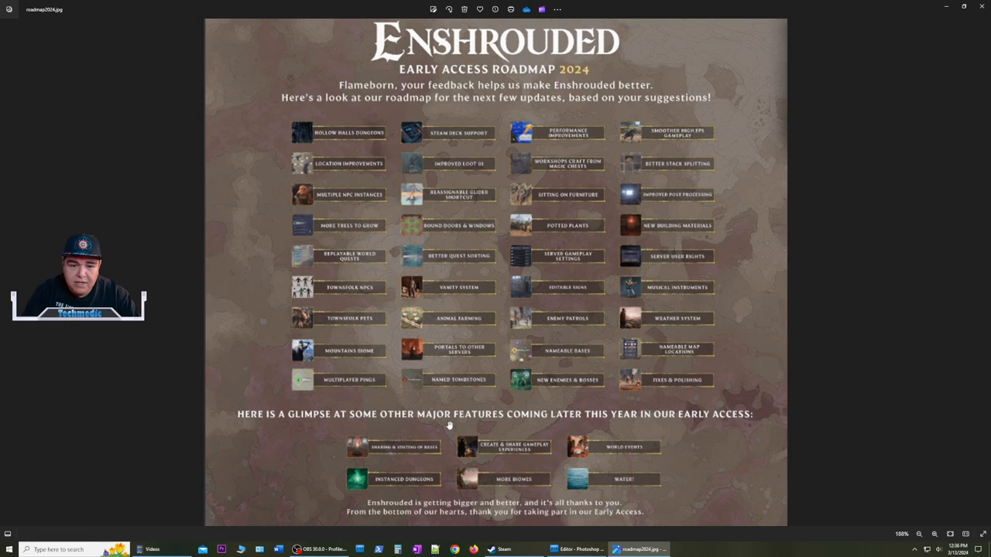
mouse_move(309, 355)
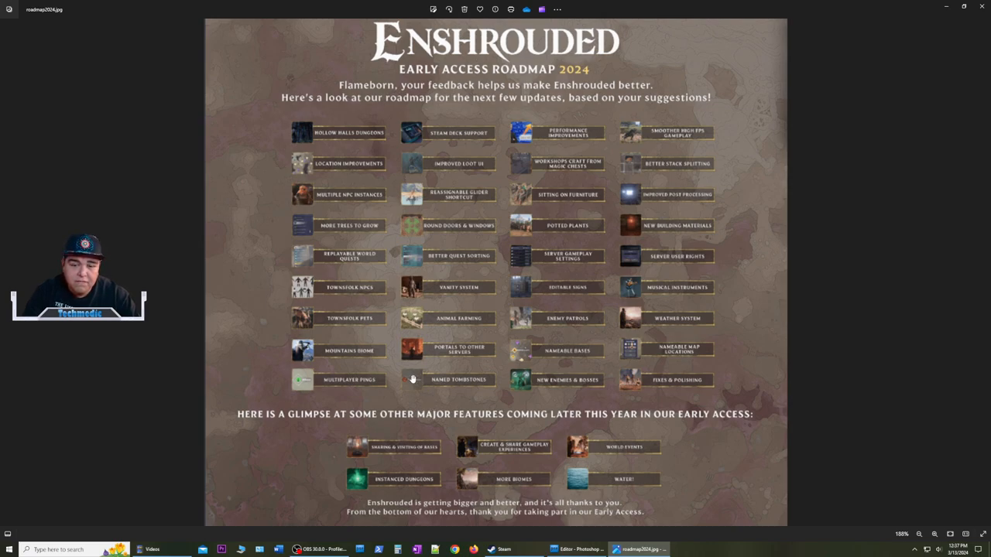
mouse_move(407, 366)
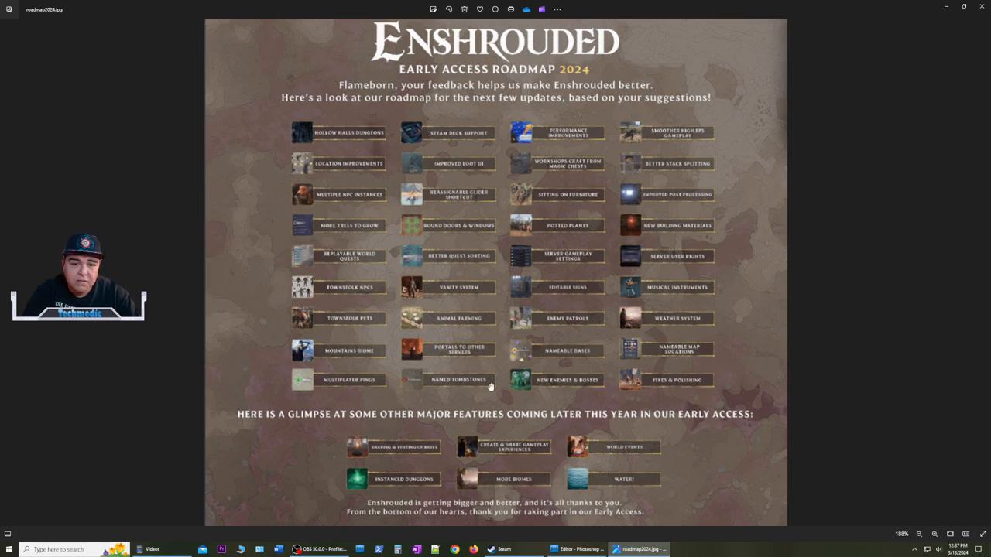
mouse_move(541, 369)
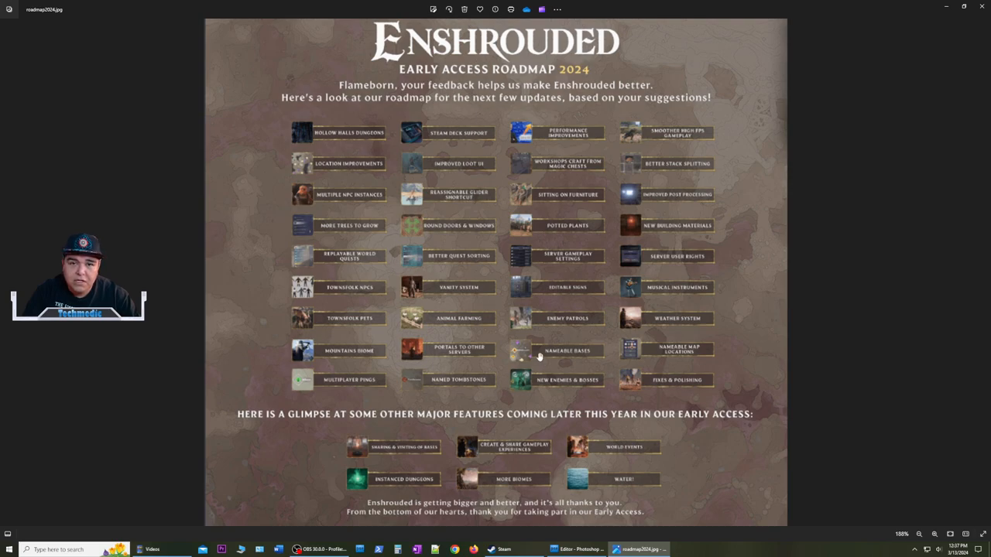